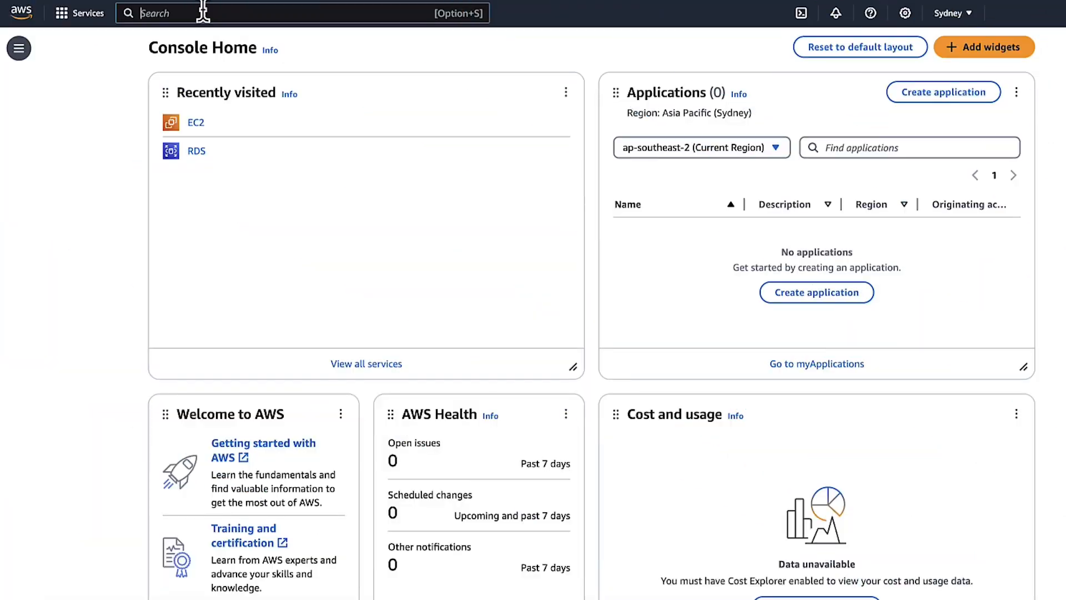
Step: Copy the endpoint of the testssl MySQL database from RDS connectivity details
type("rds")
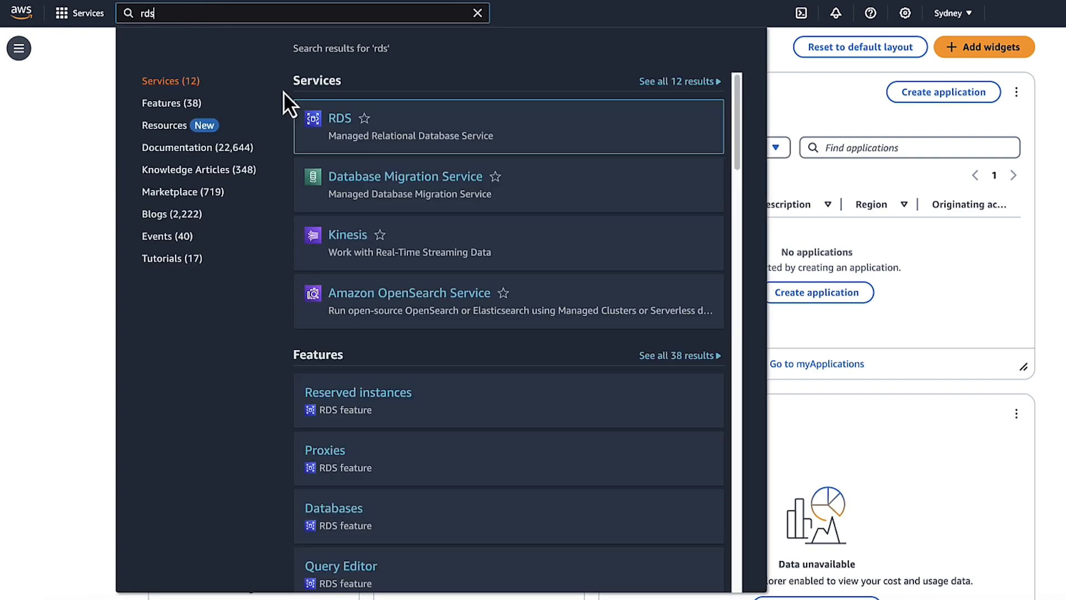
left_click(340, 118)
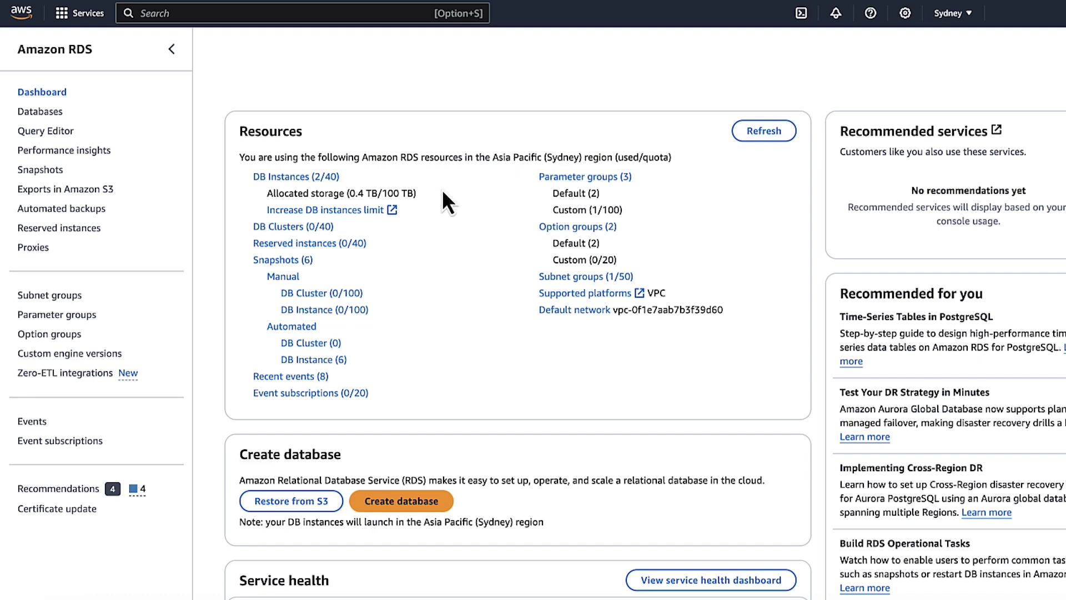
left_click(41, 111)
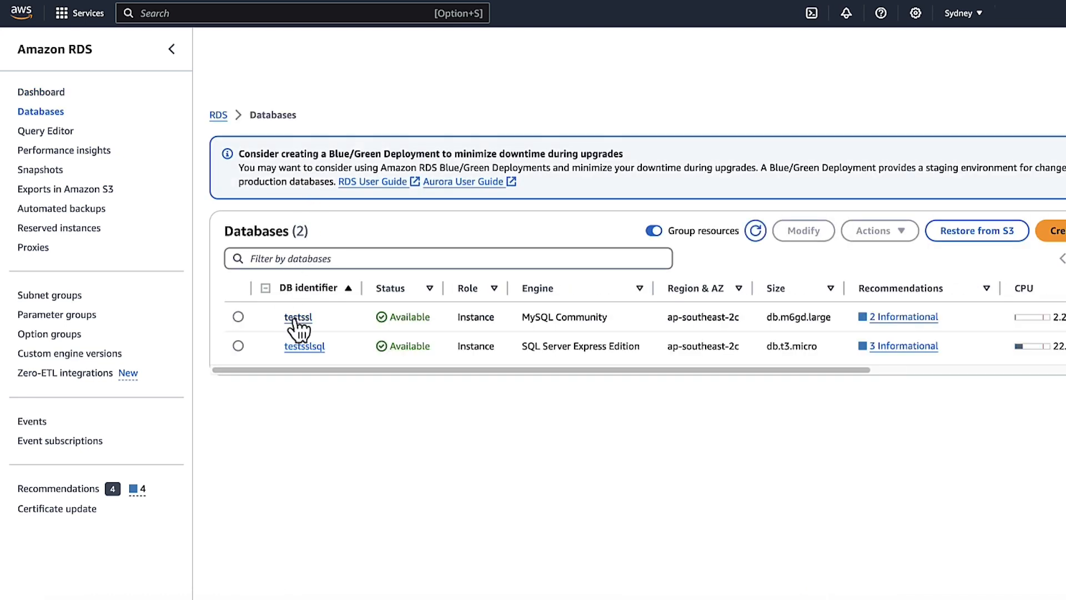
left_click(298, 317)
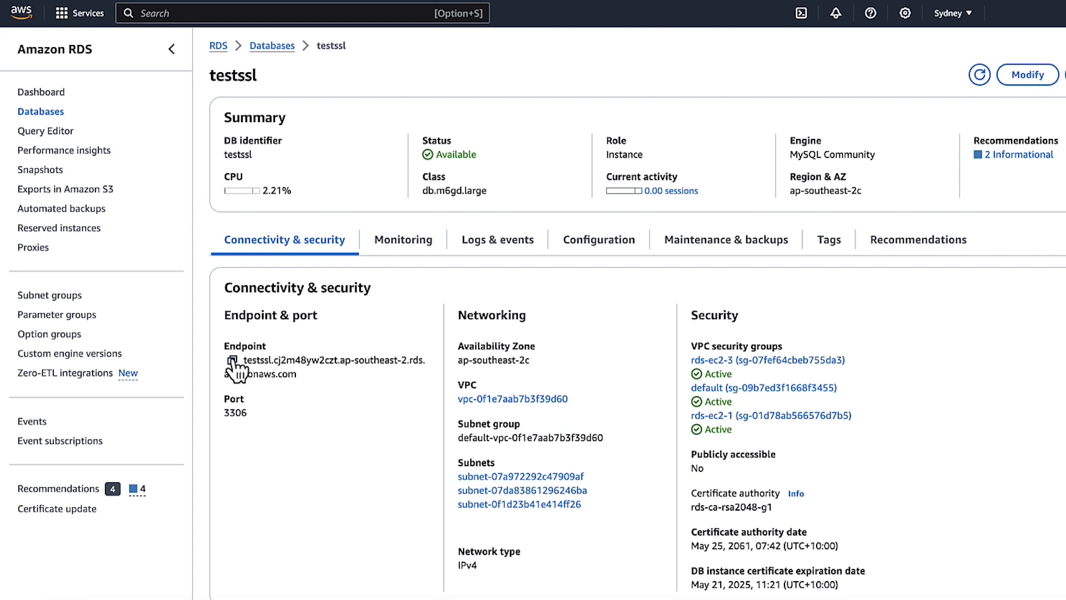
left_click(232, 360)
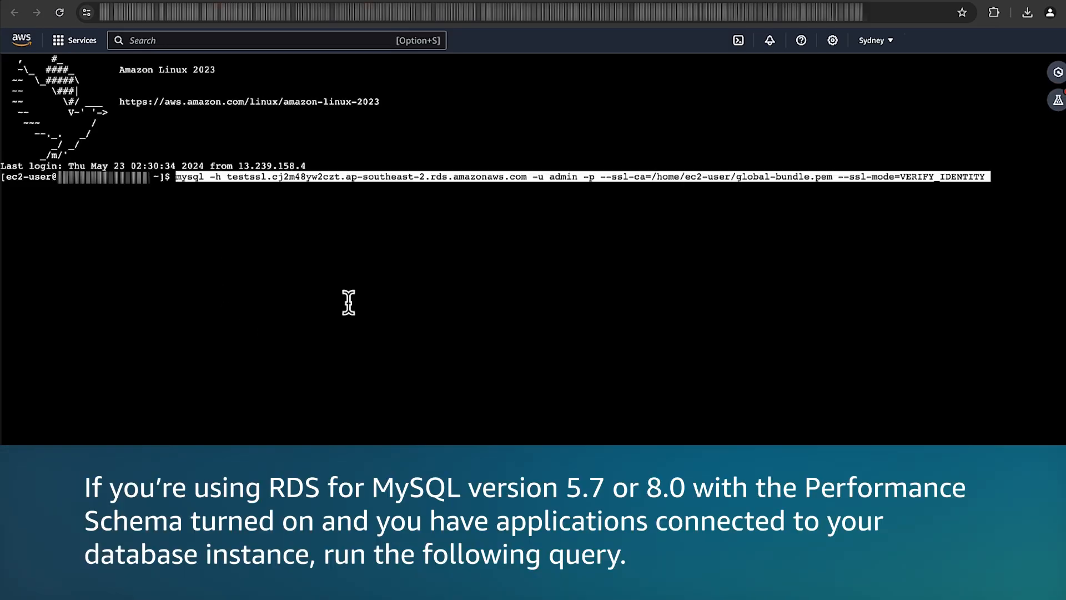
Step: Connect to testssl with VERIFY_IDENTITY SSL and query connection_type from performance_schema threads
key("Enter")
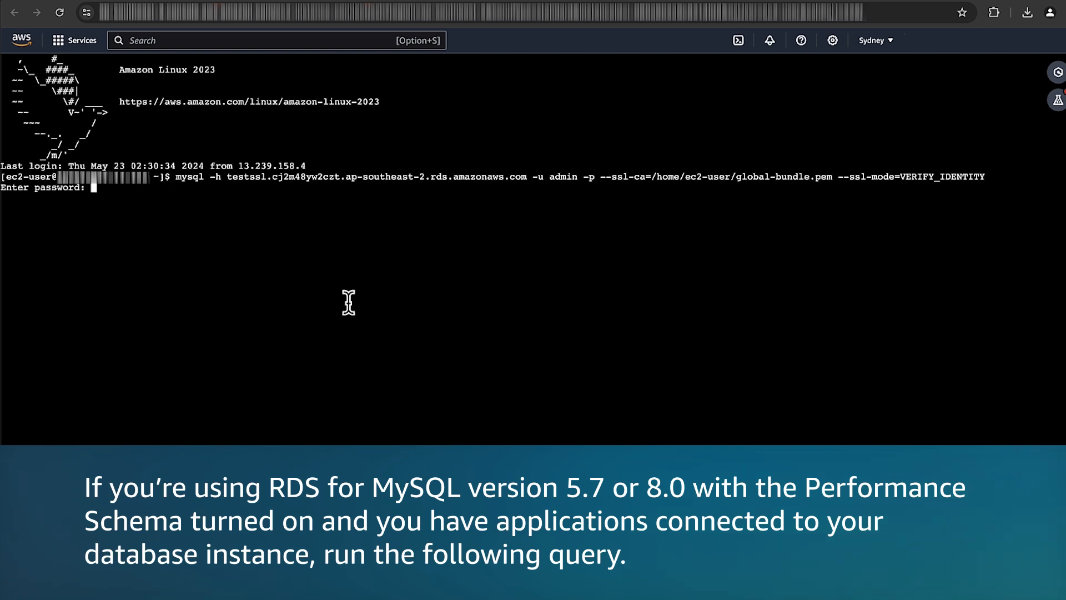
type("SELECT id, user, host, connection_type FROM performance_schema.threads pst INNER JOIN information_schema.processlist isp ON pst.processlist_id = isp.id;")
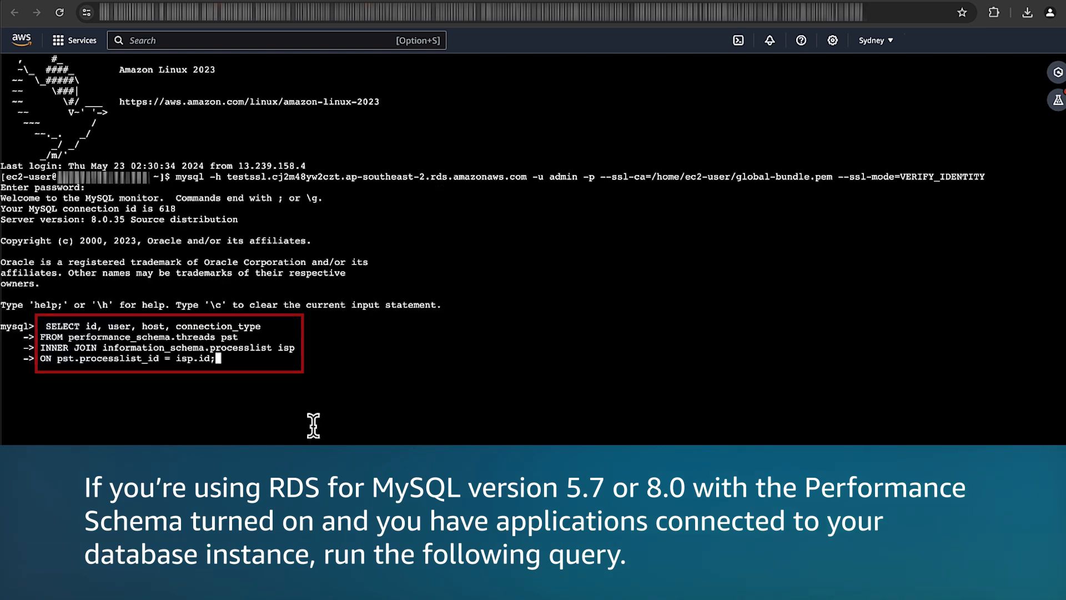
key("Enter")
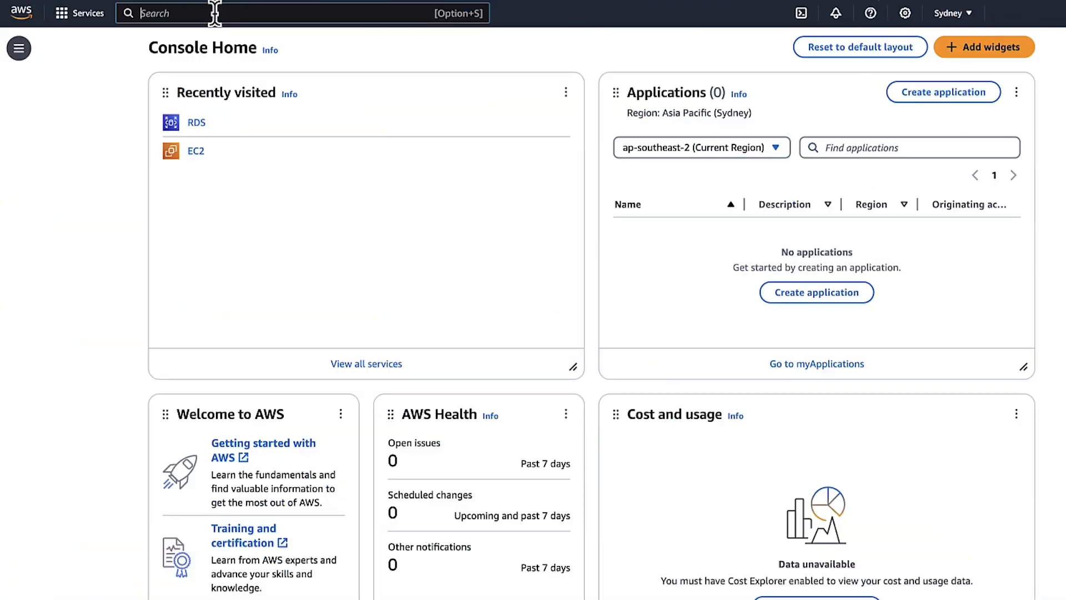
Step: Show the Configuration tab of the testsslsql SQL Server database in RDS
left_click(197, 122)
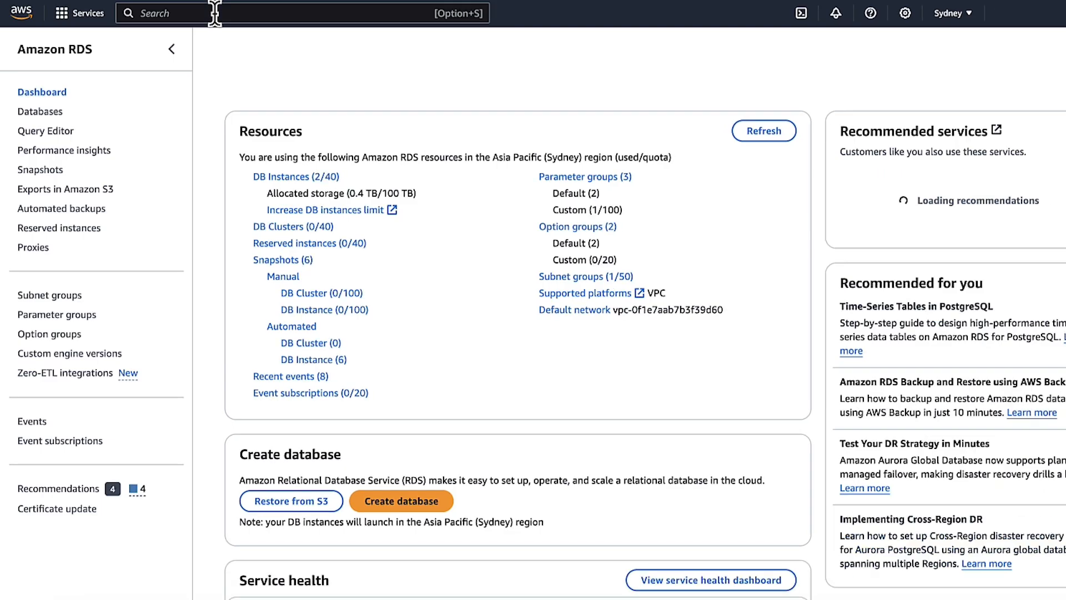
left_click(40, 111)
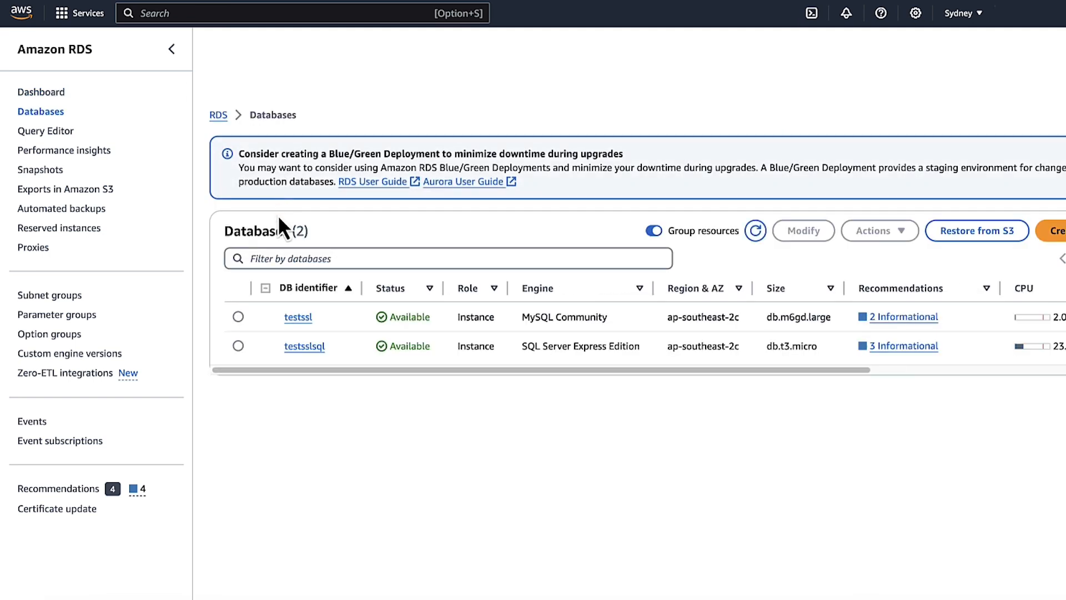
left_click(304, 346)
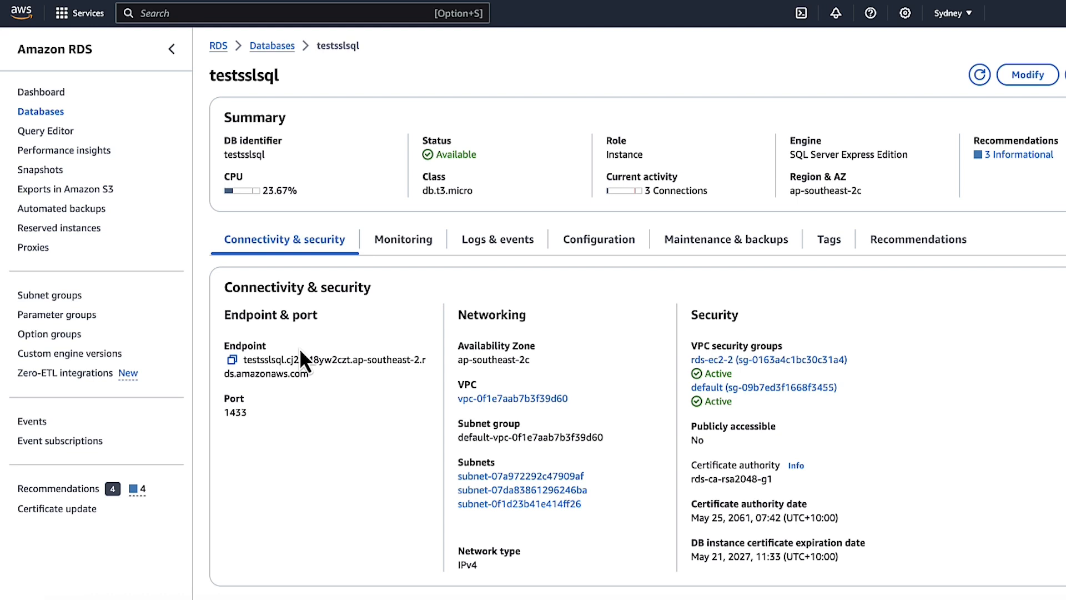
left_click(948, 14)
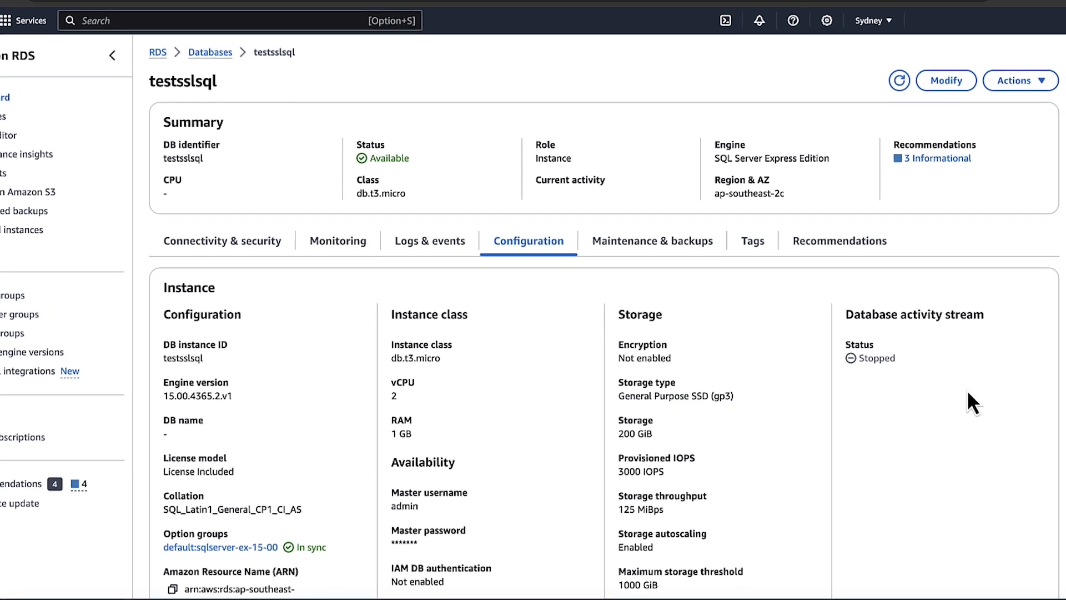
scroll("down", 3)
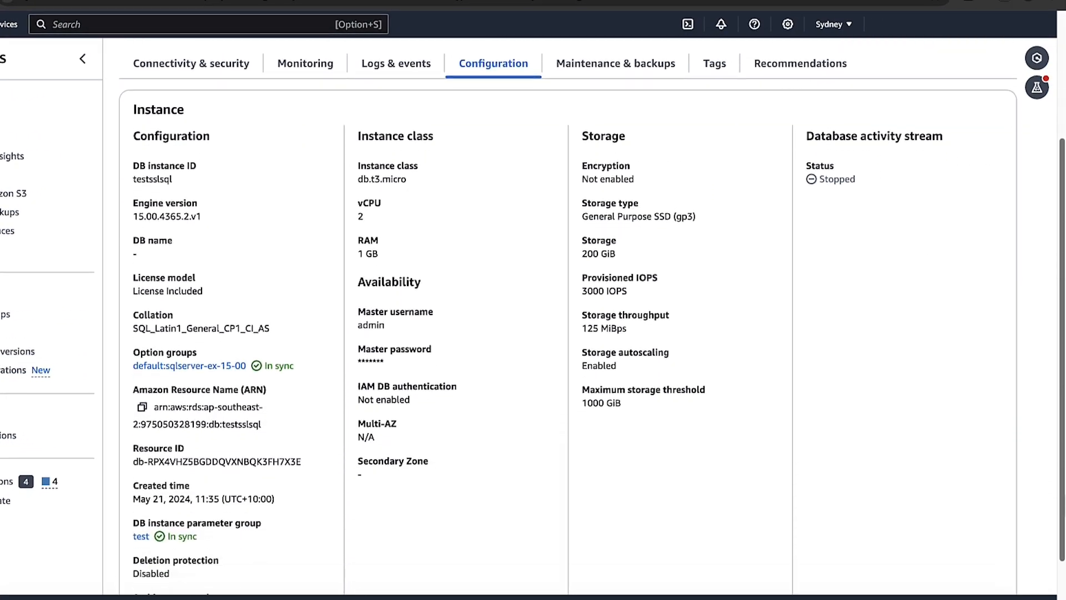
scroll("down", 3)
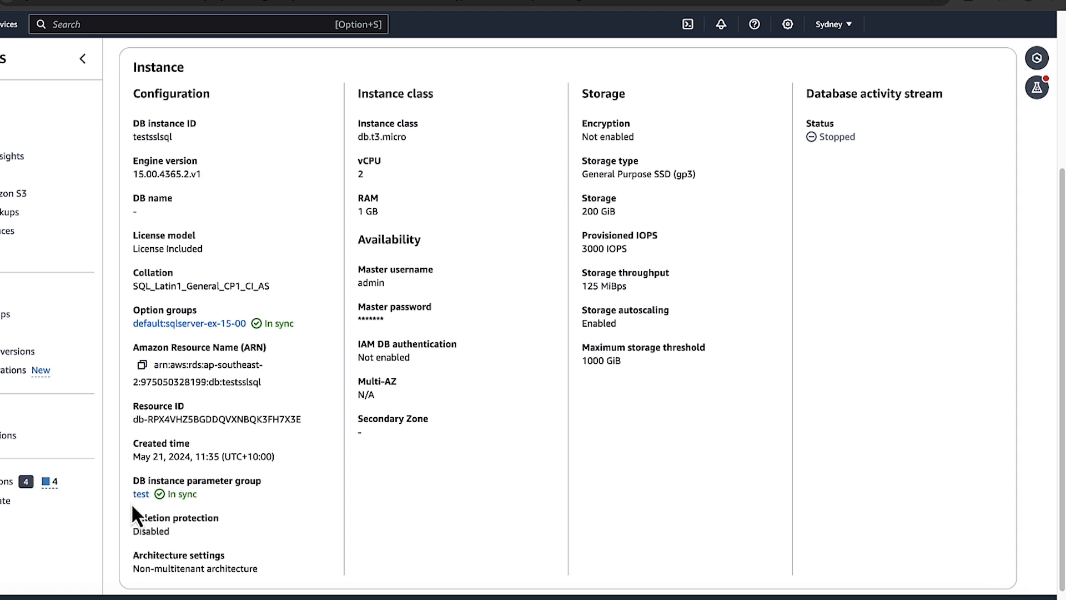
mouse_move(76, 464)
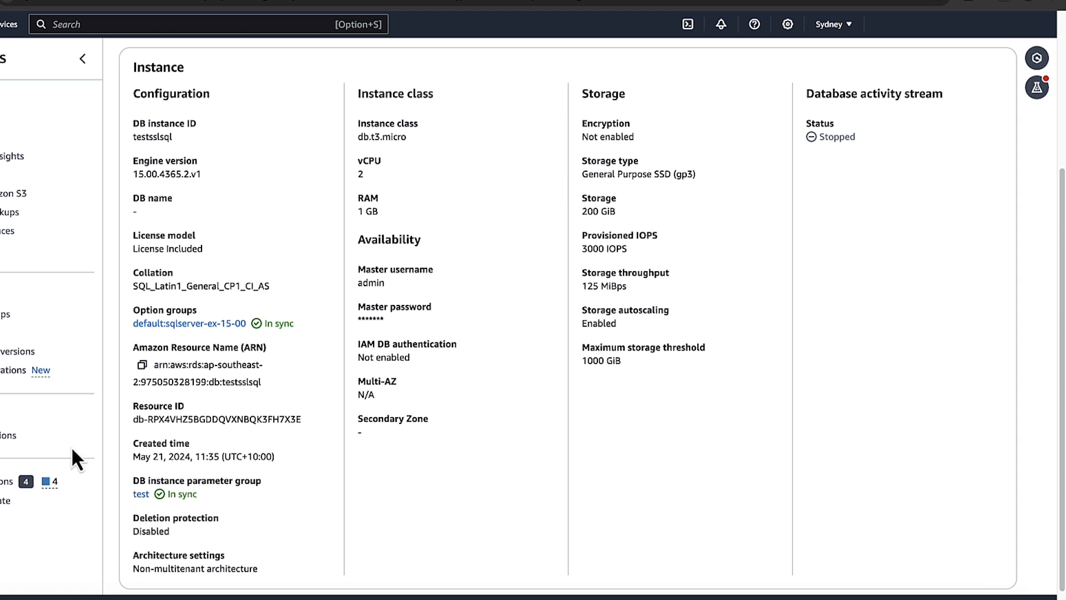
mouse_move(19, 574)
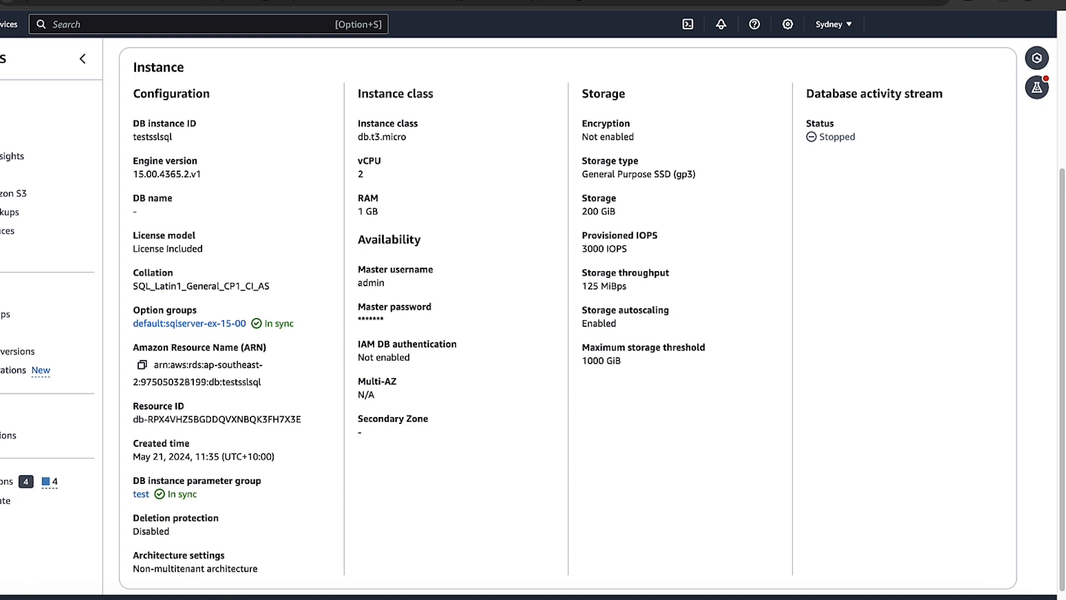
mouse_move(207, 597)
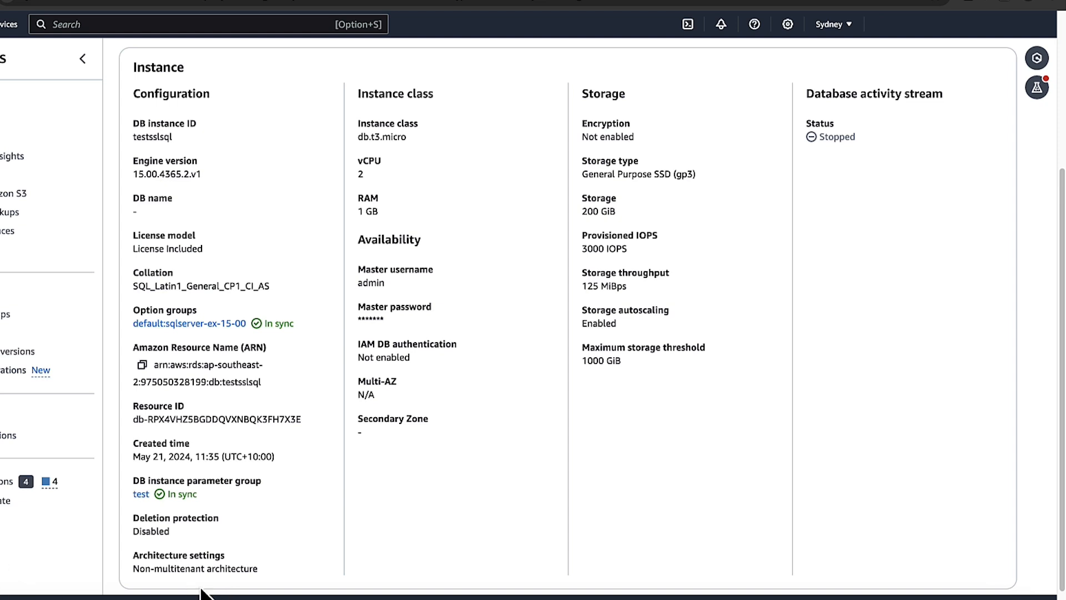
mouse_move(230, 528)
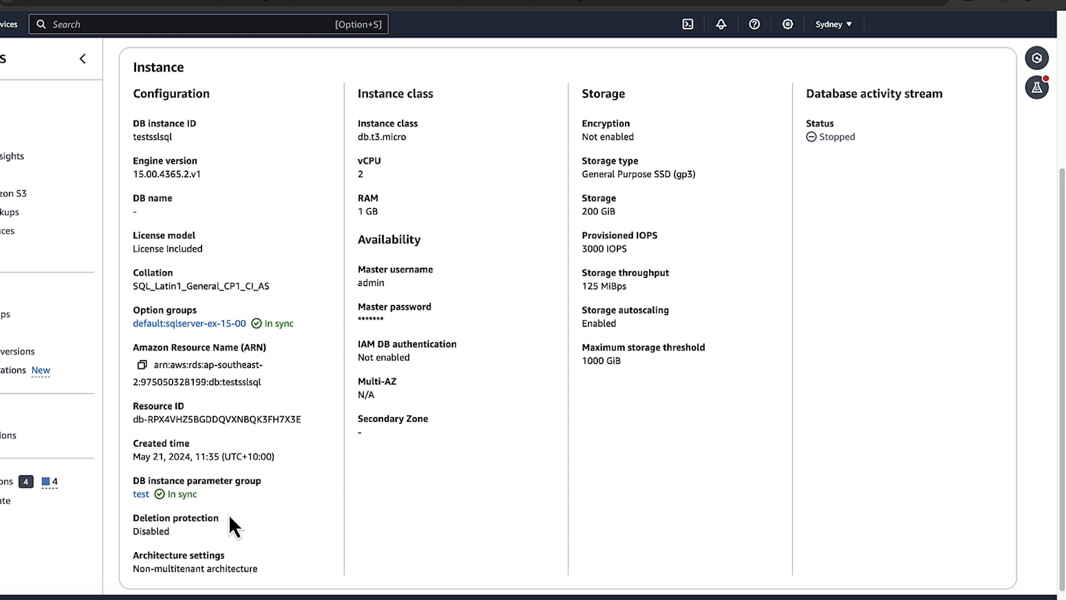
mouse_move(204, 520)
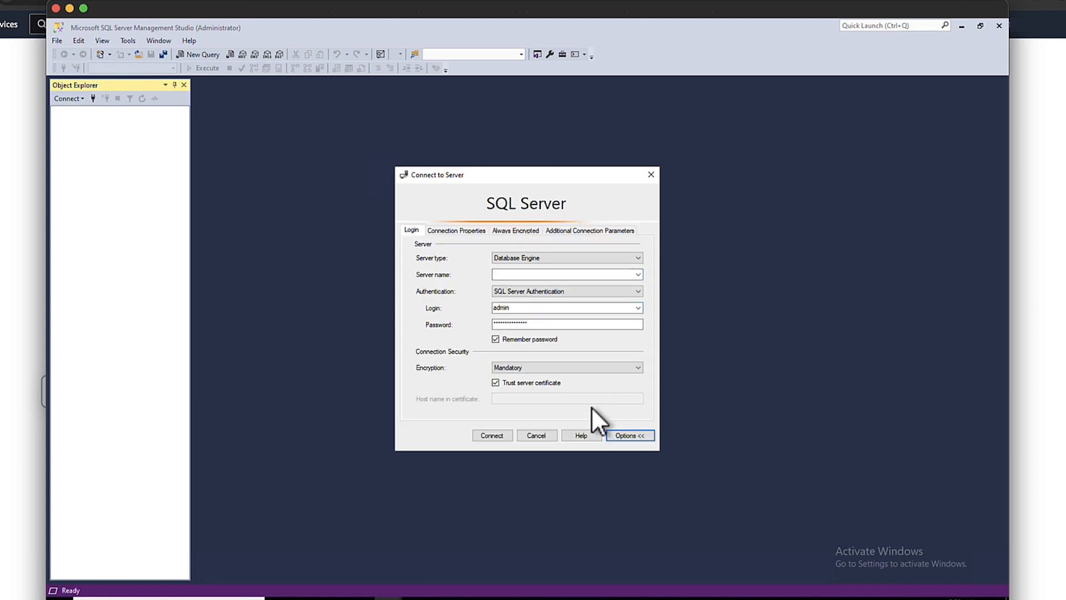
mouse_move(568, 414)
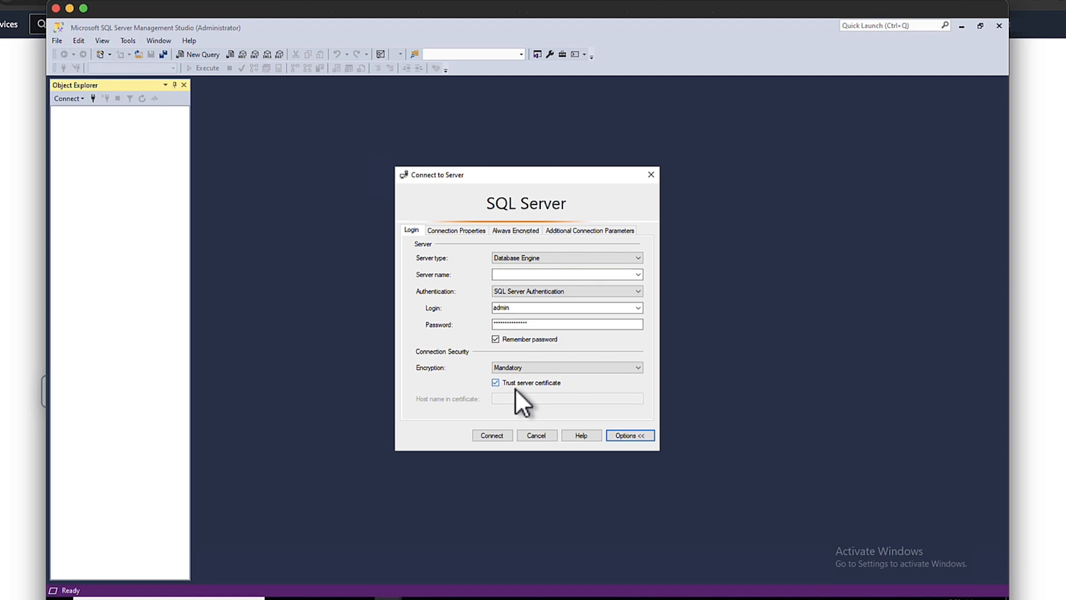
mouse_move(416, 387)
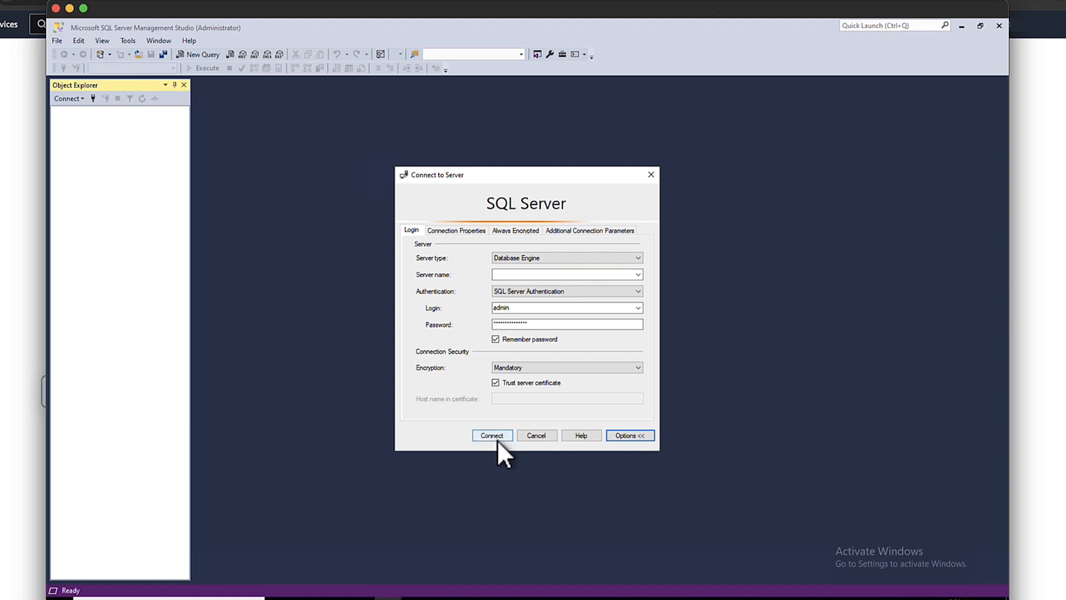
Step: Connect to testsslsql as admin with Mandatory encryption and trusted server certificate
left_click(492, 435)
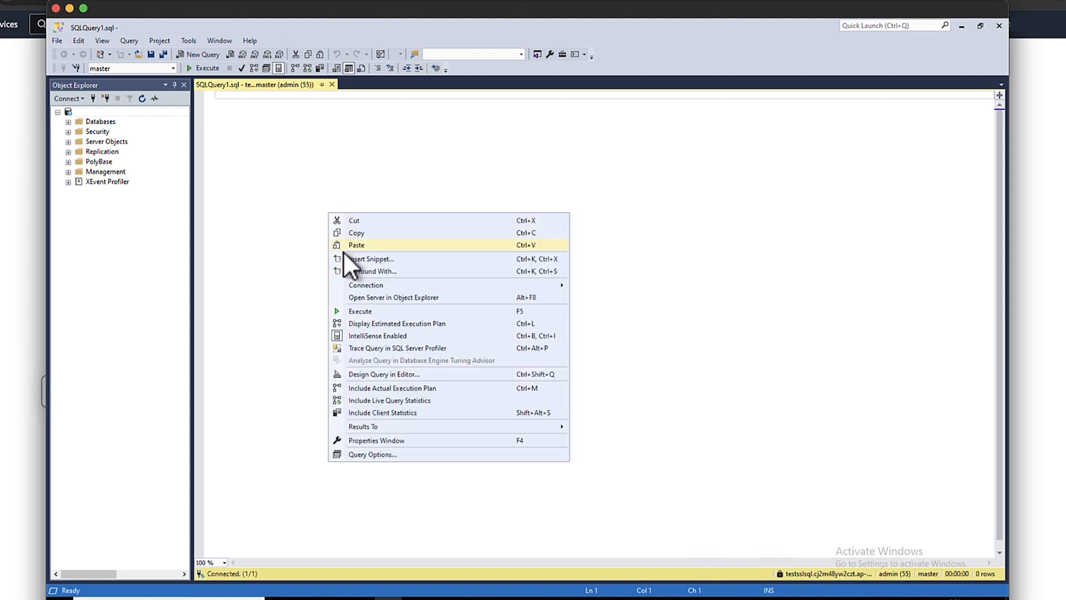
Step: Paste and execute the ENCRYPT_OPTION query, returning TRUE for the session
left_click(356, 245)
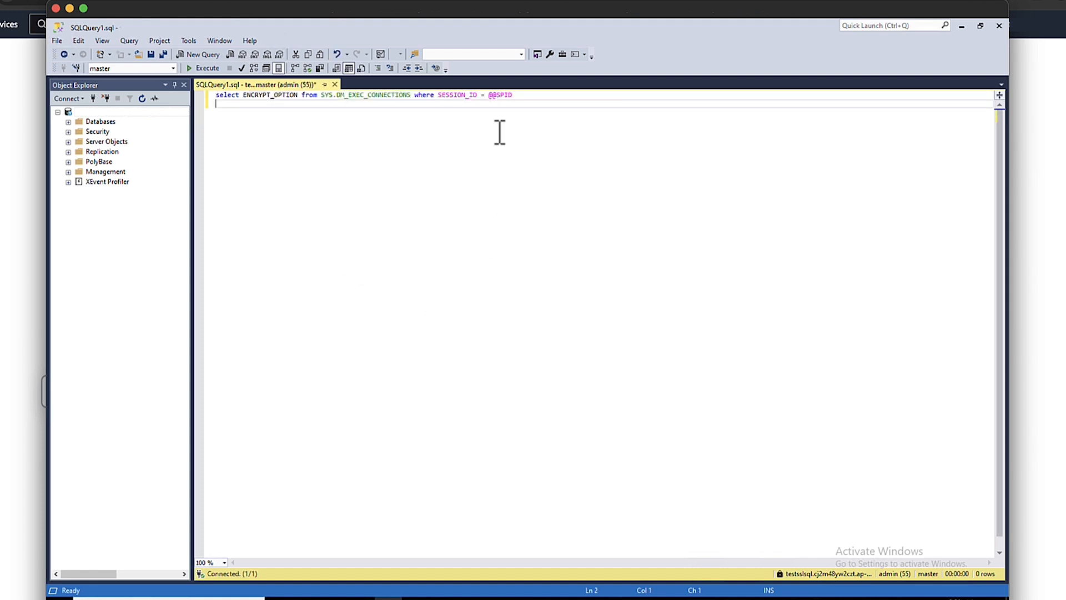
left_click(189, 68)
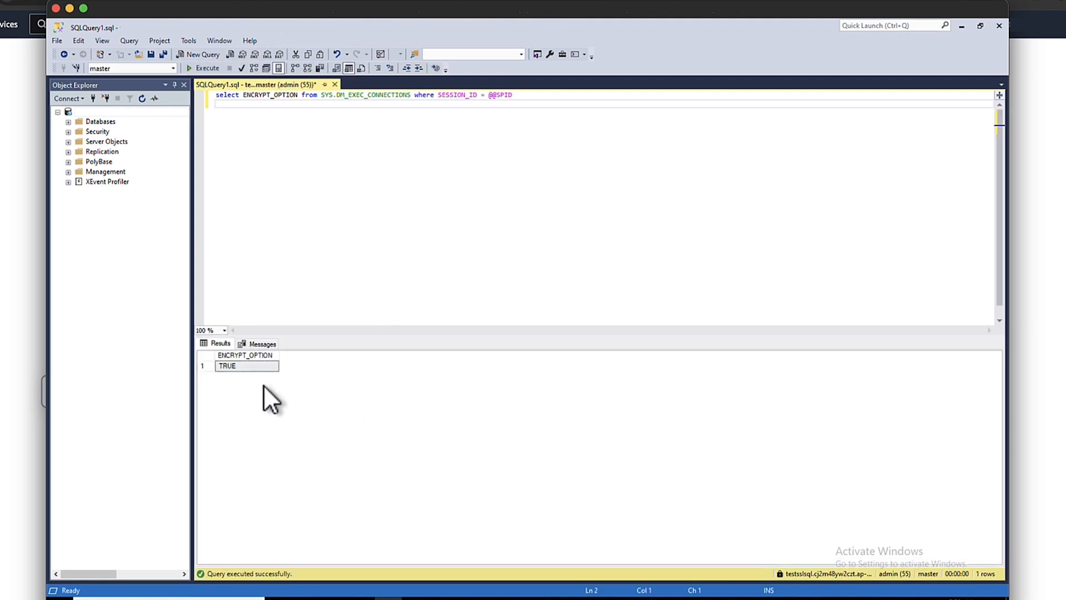
mouse_move(303, 375)
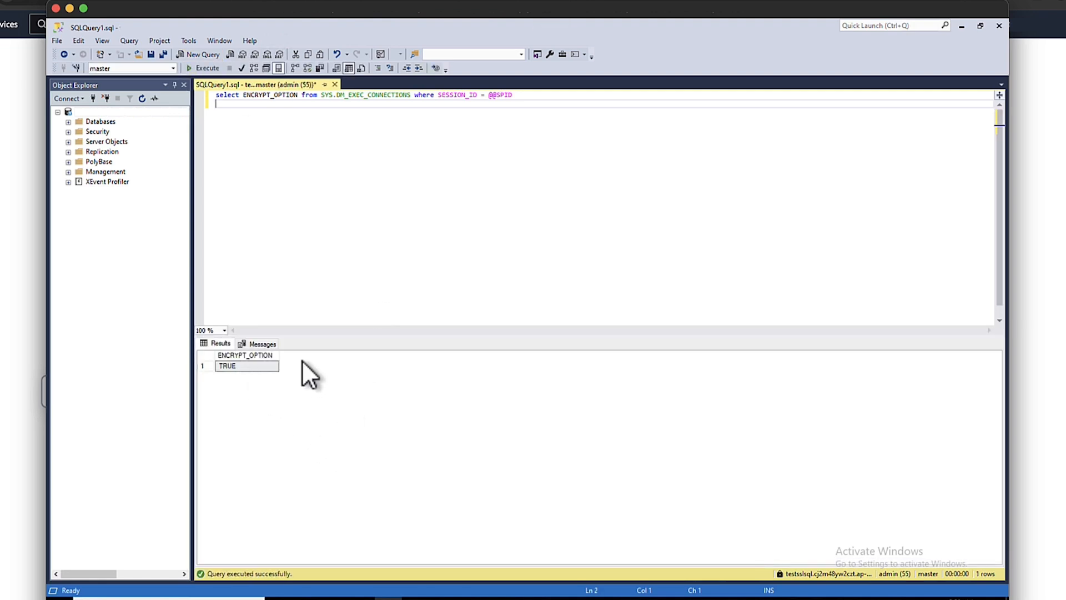